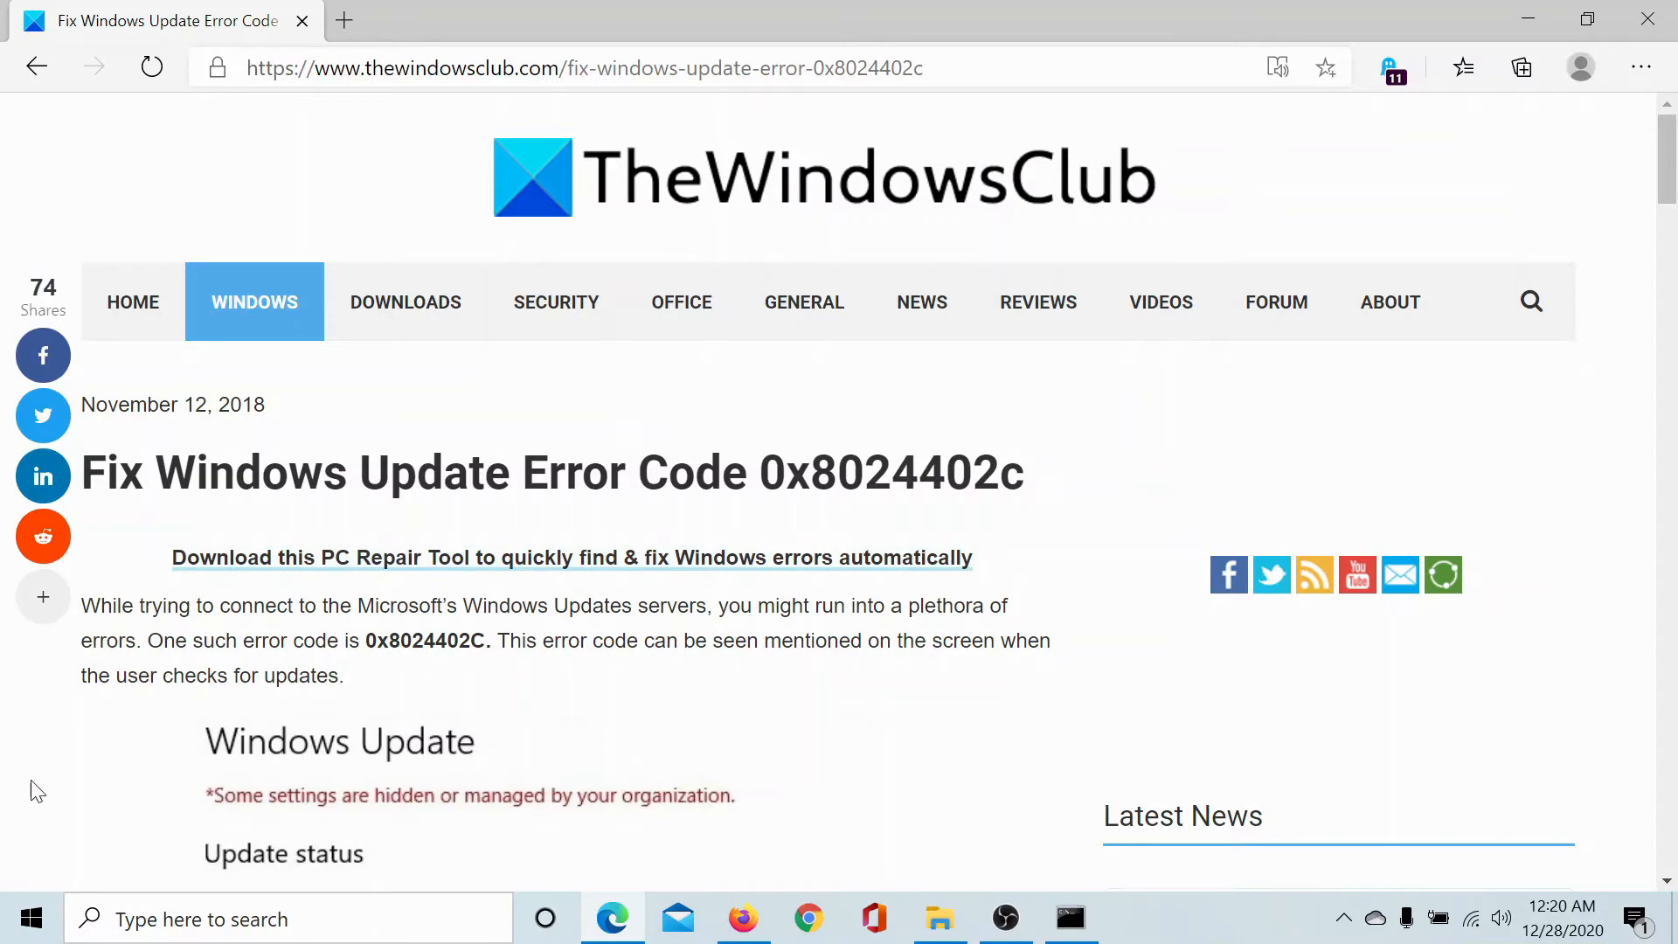
Launch Windows Settings from the Start menu's left rail.
{"action": "left_click", "coordinate": [29, 918]}
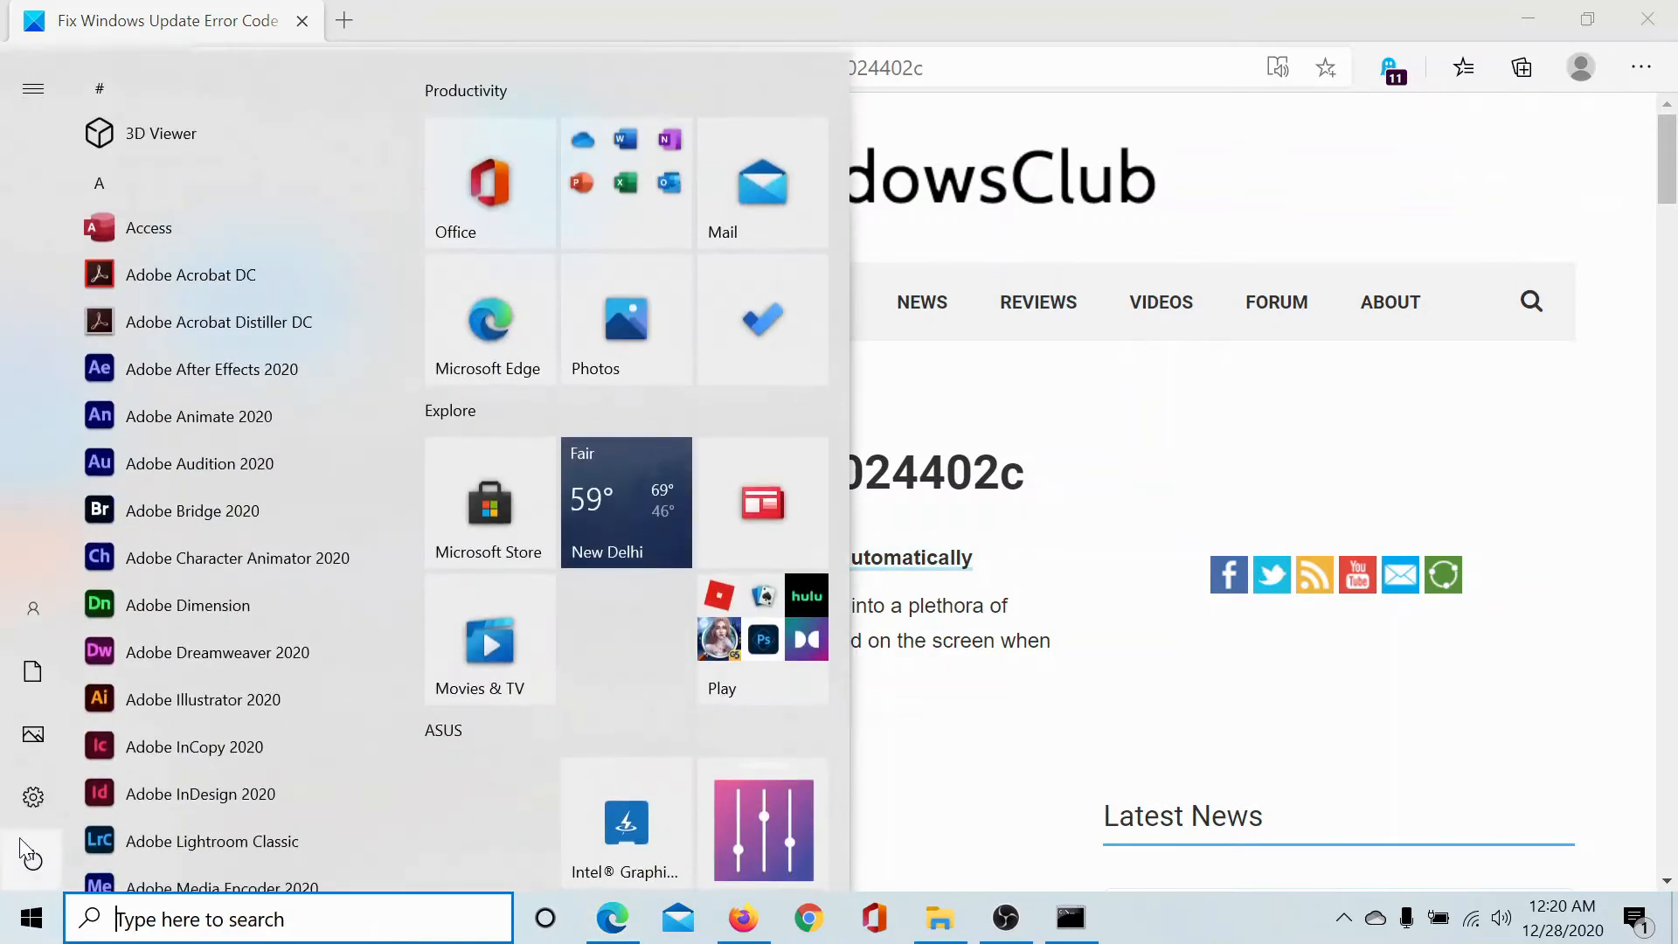
{"action": "left_click", "coordinate": [31, 797]}
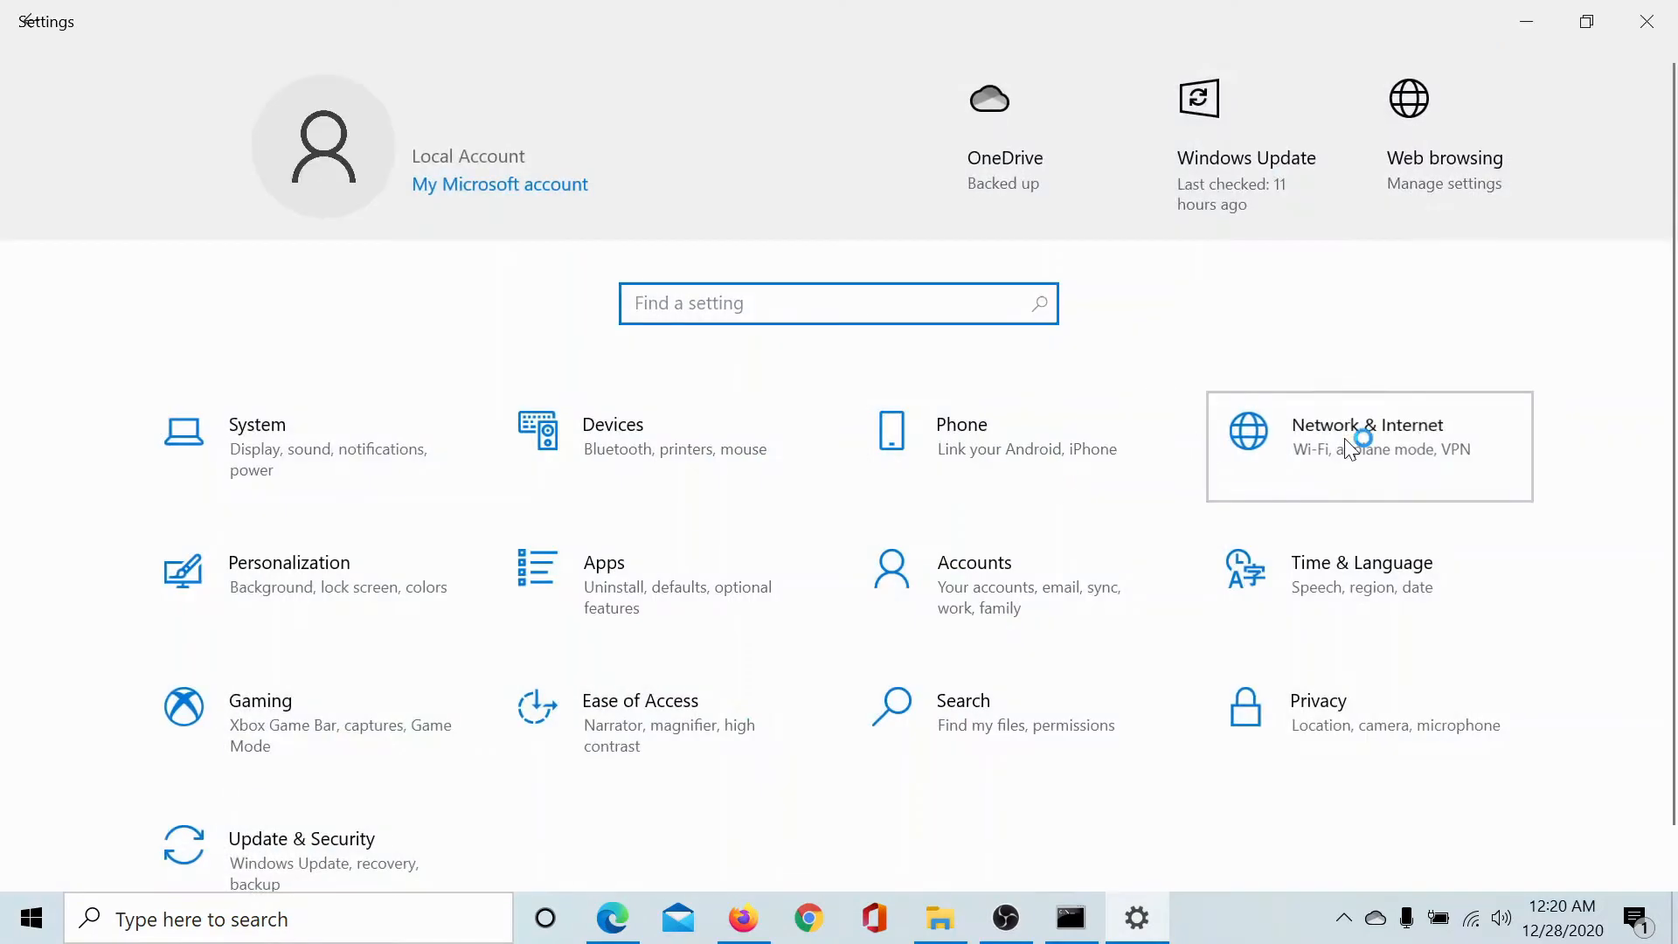
On Network & Internet > Proxy, keep automatic detection On and manual proxy server Off.
{"action": "left_click", "coordinate": [1367, 446]}
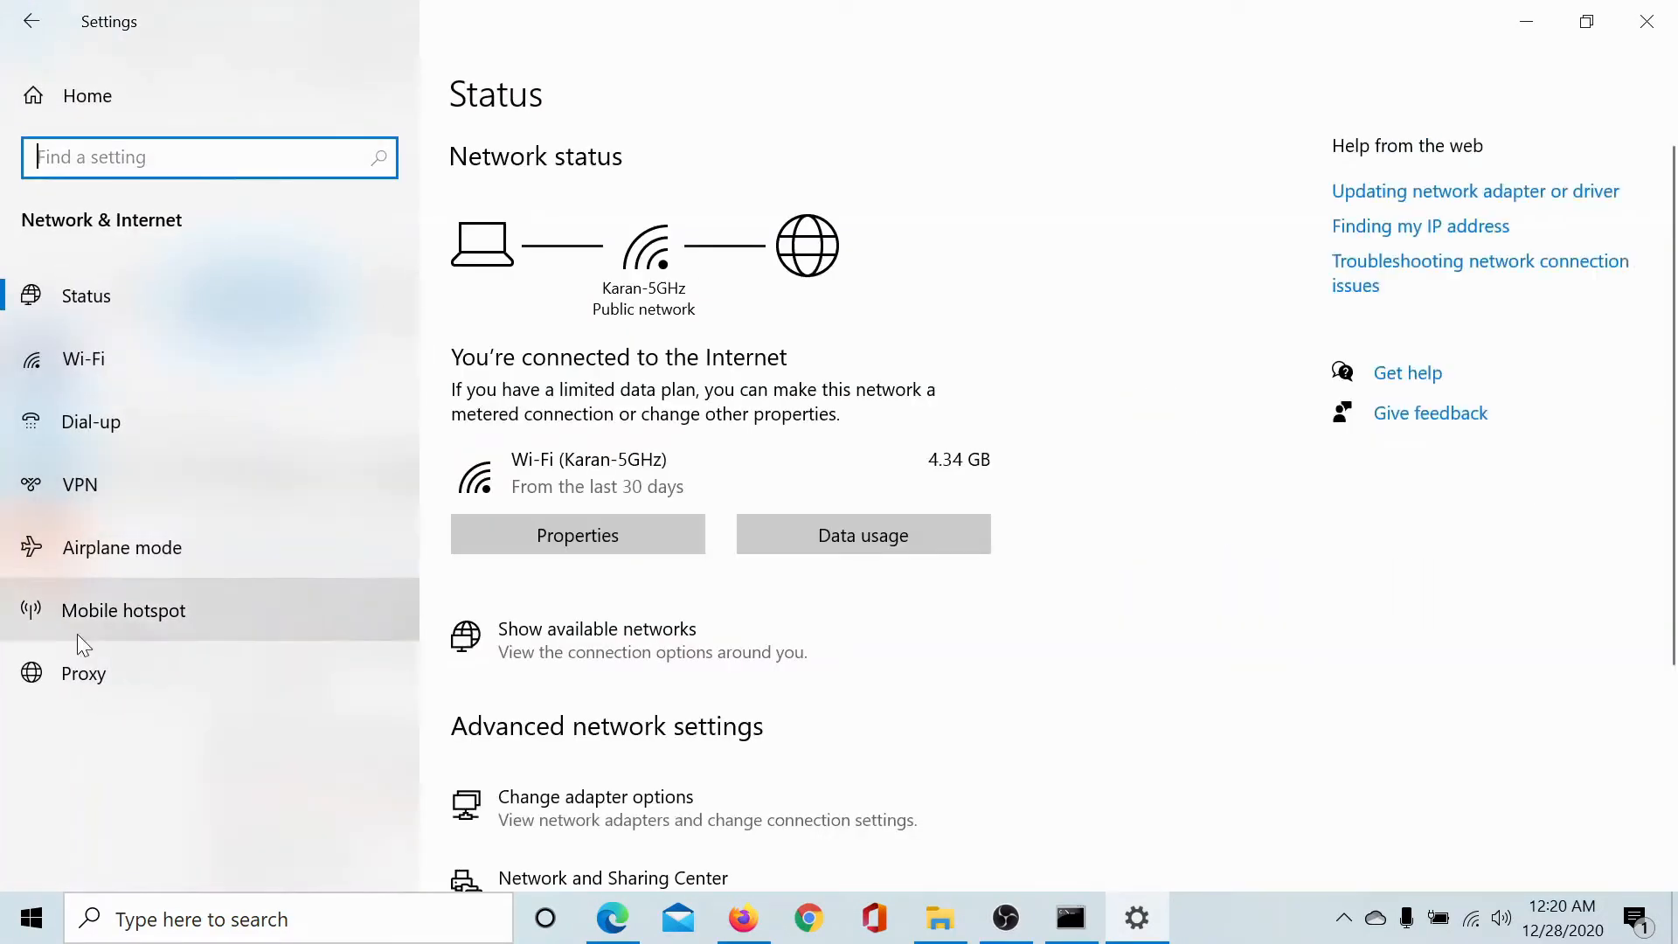
{"action": "left_click", "coordinate": [82, 673]}
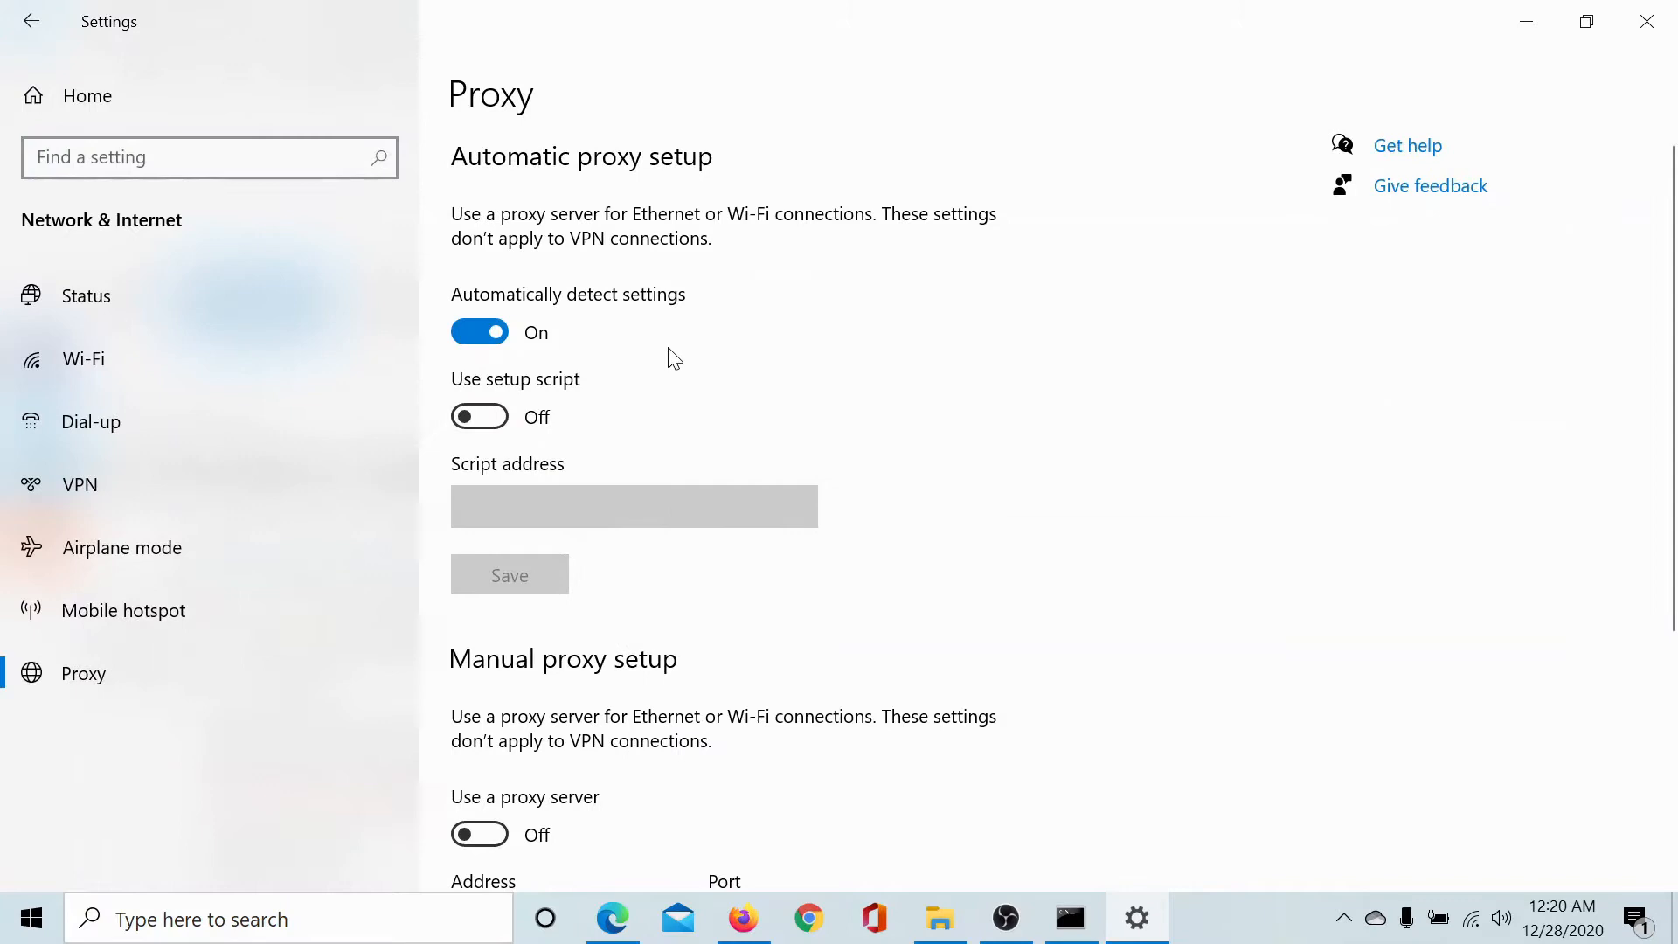
{"action": "mouse_move", "coordinate": [450, 374]}
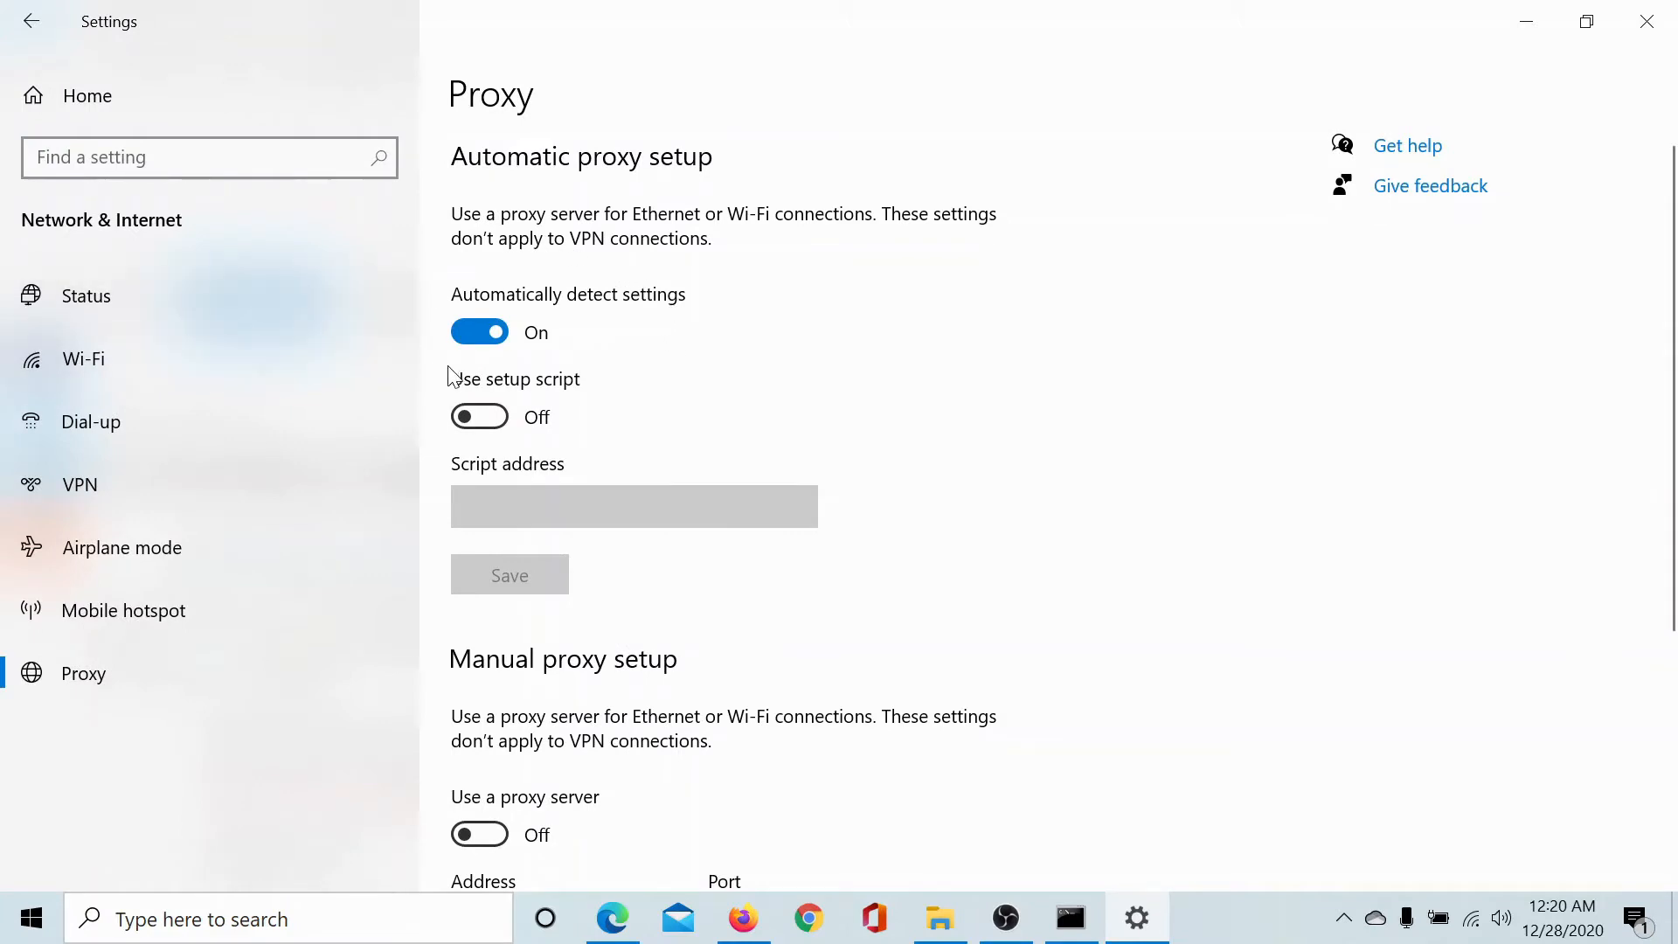
{"action": "mouse_move", "coordinate": [603, 332]}
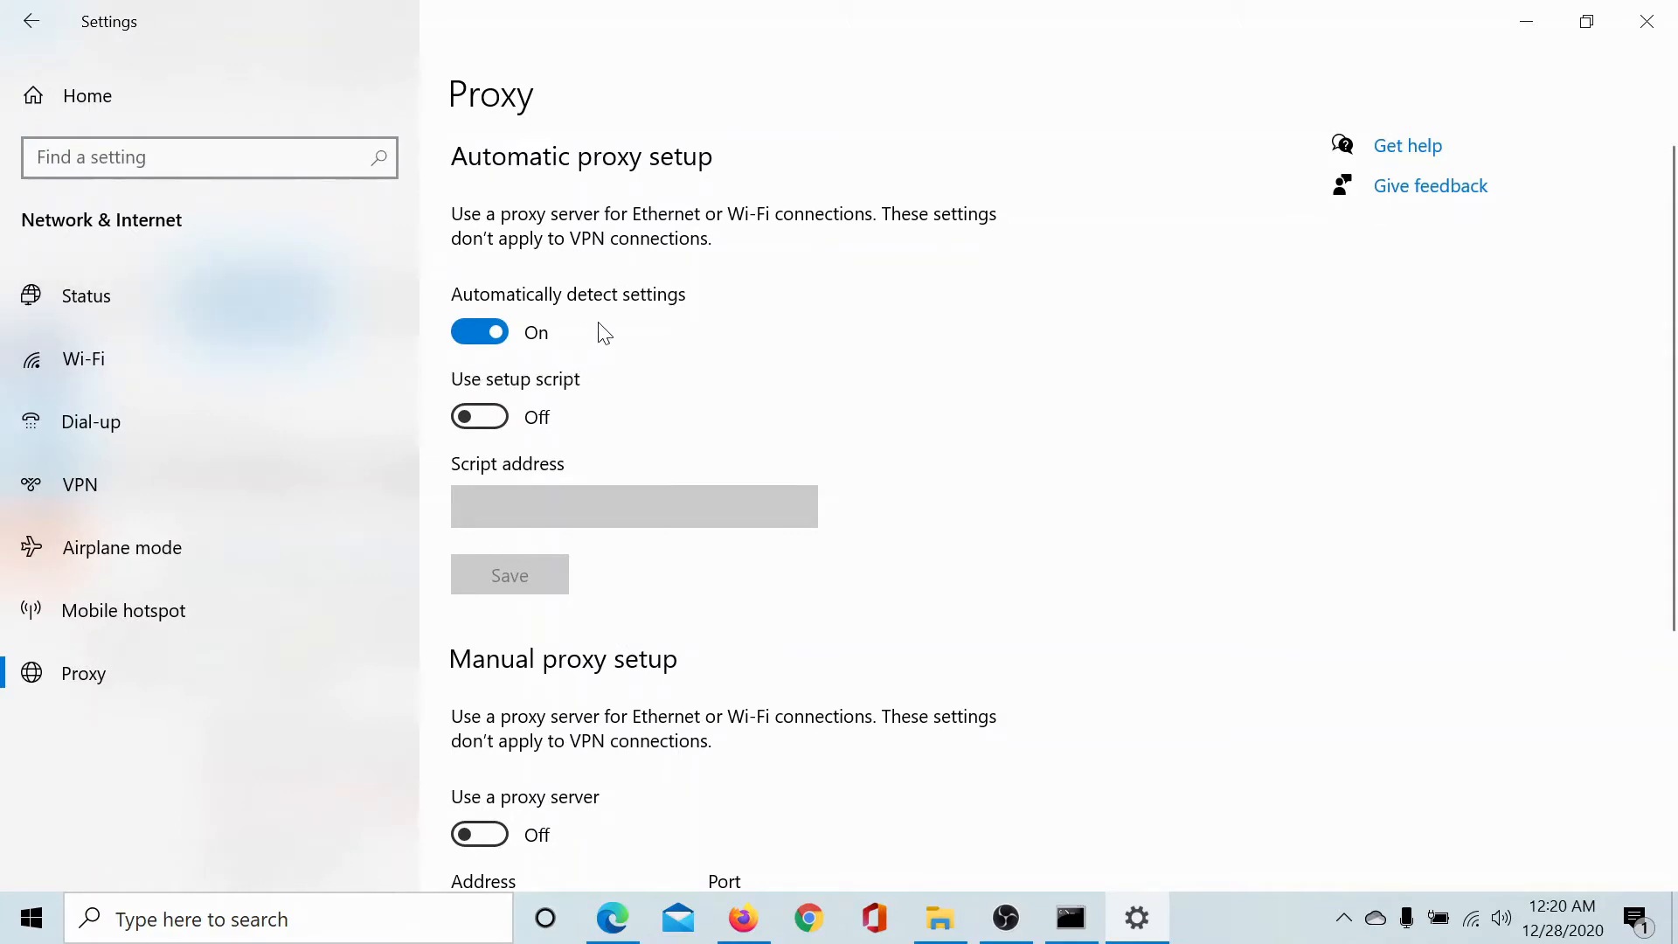
{"action": "scroll", "scroll_direction": "down", "scroll_amount": 3}
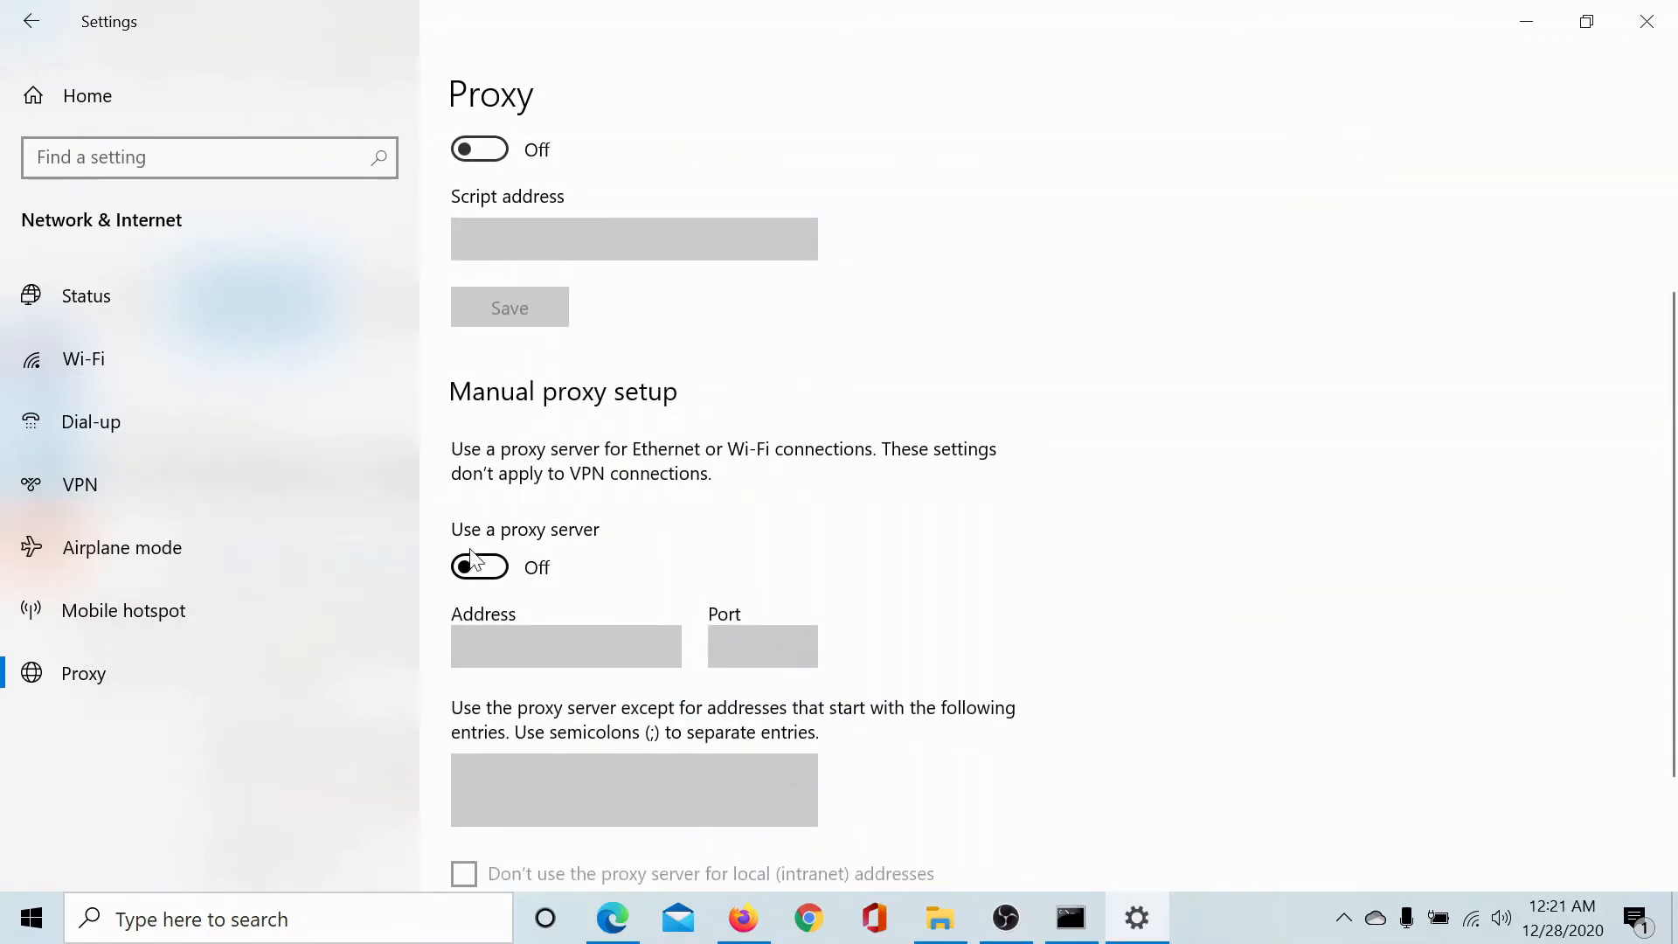
{"action": "left_click", "coordinate": [478, 332]}
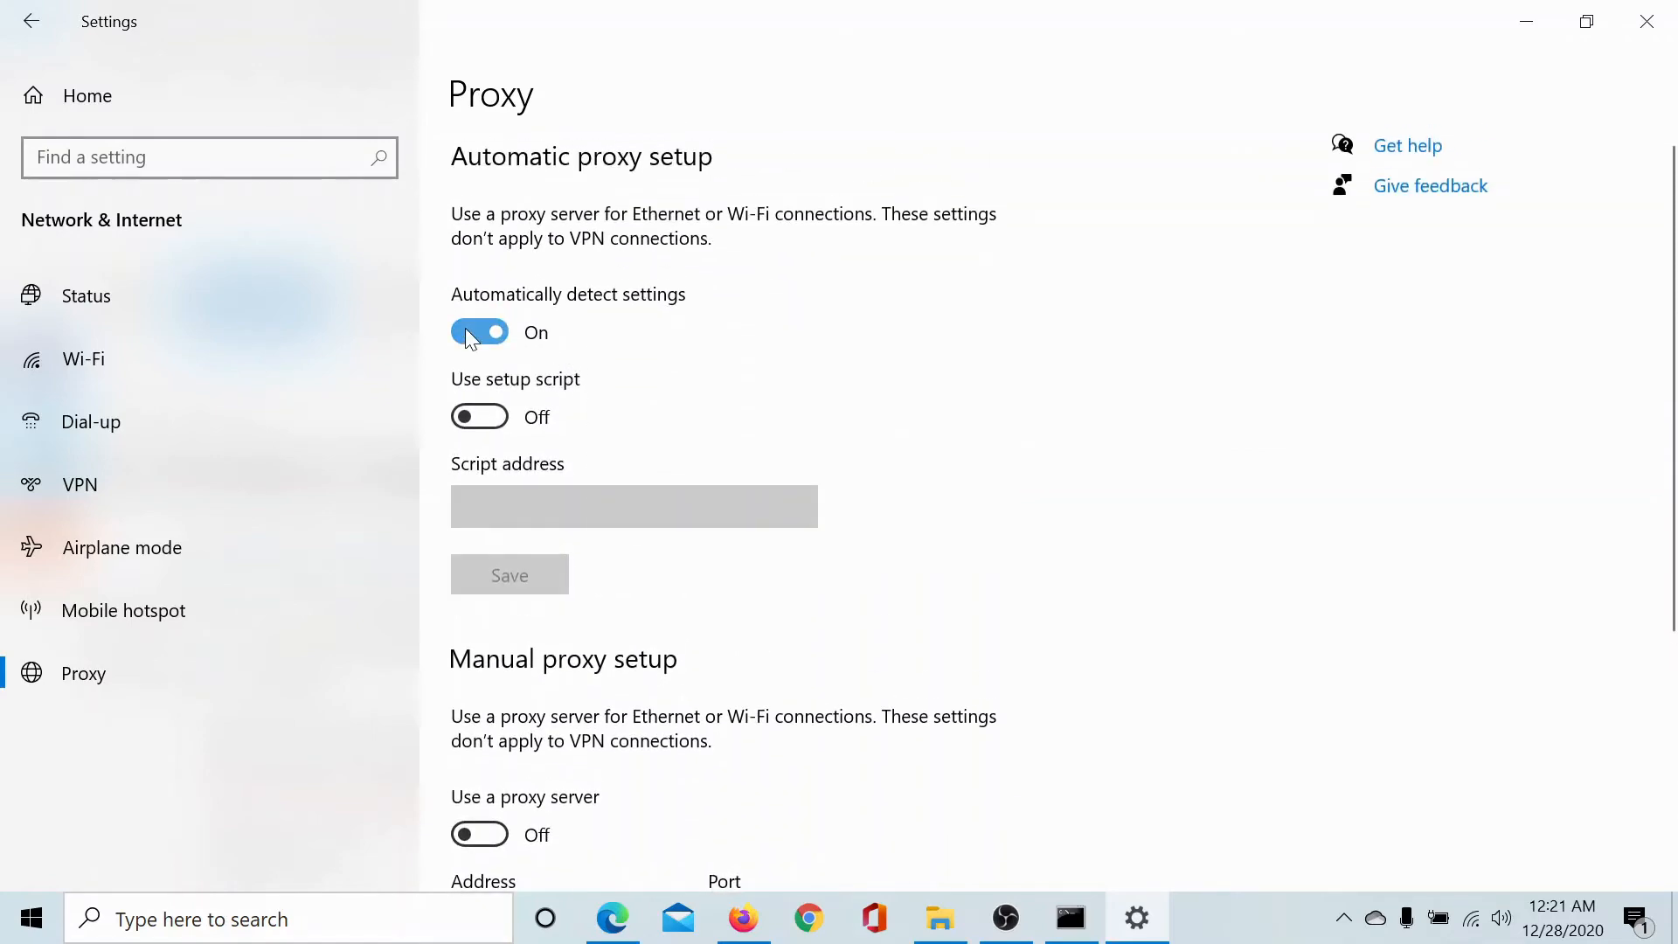
{"action": "mouse_move", "coordinate": [1647, 21]}
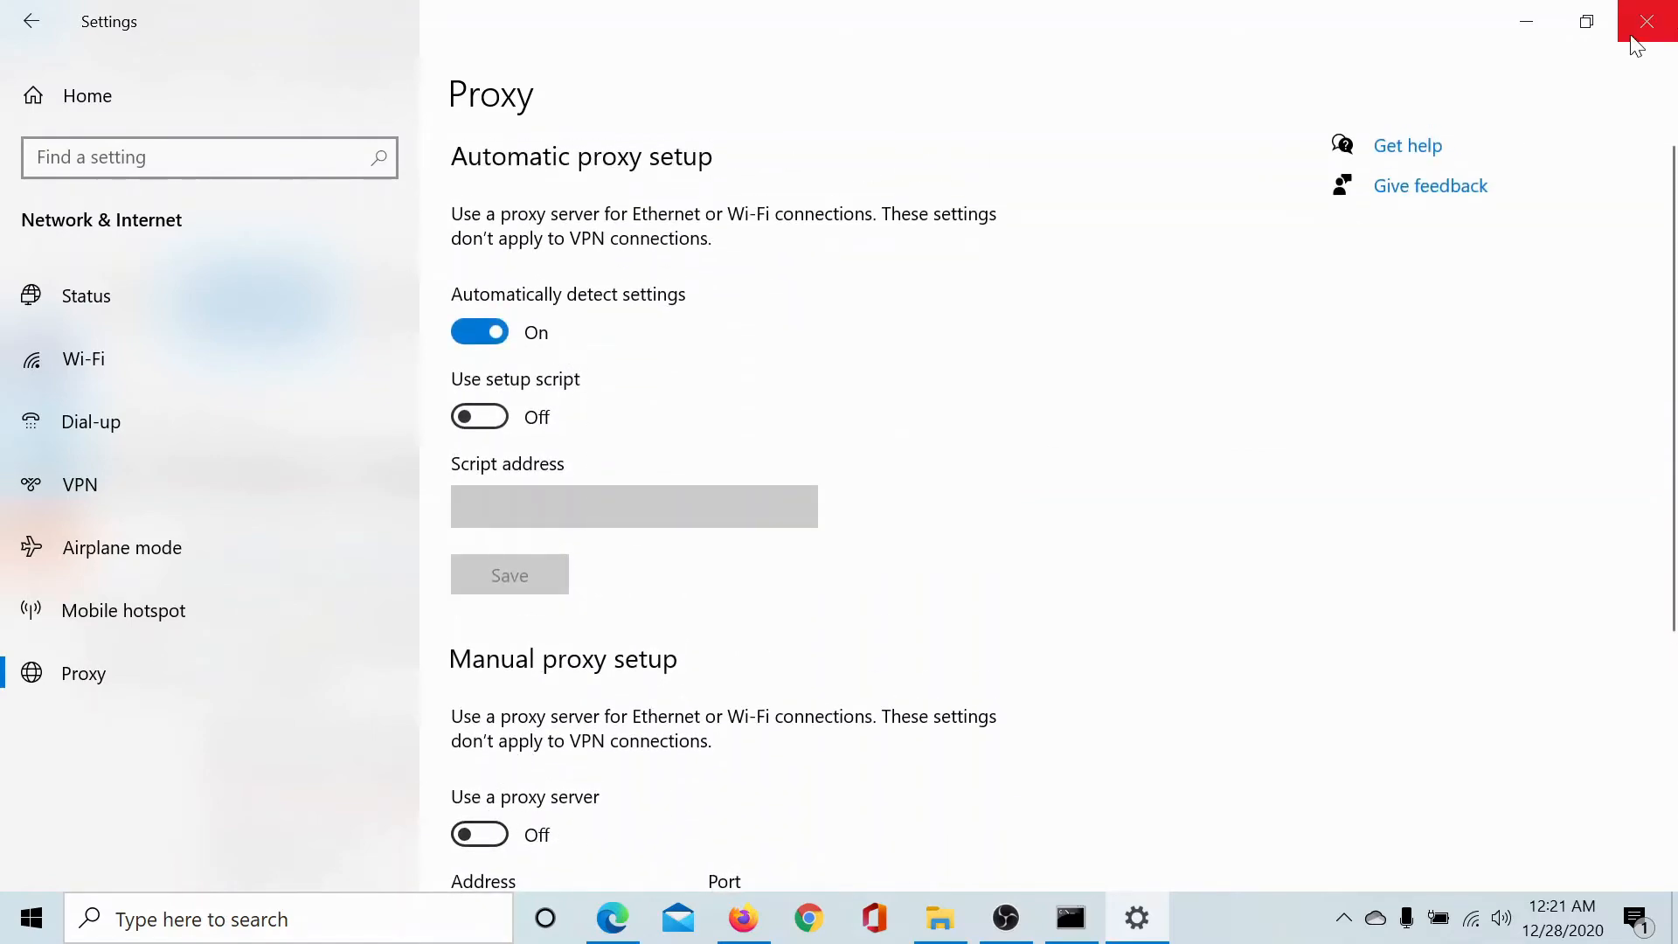
Close Settings and run Command Prompt as administrator from a taskbar search for 'command'.
{"action": "left_click", "coordinate": [1647, 21]}
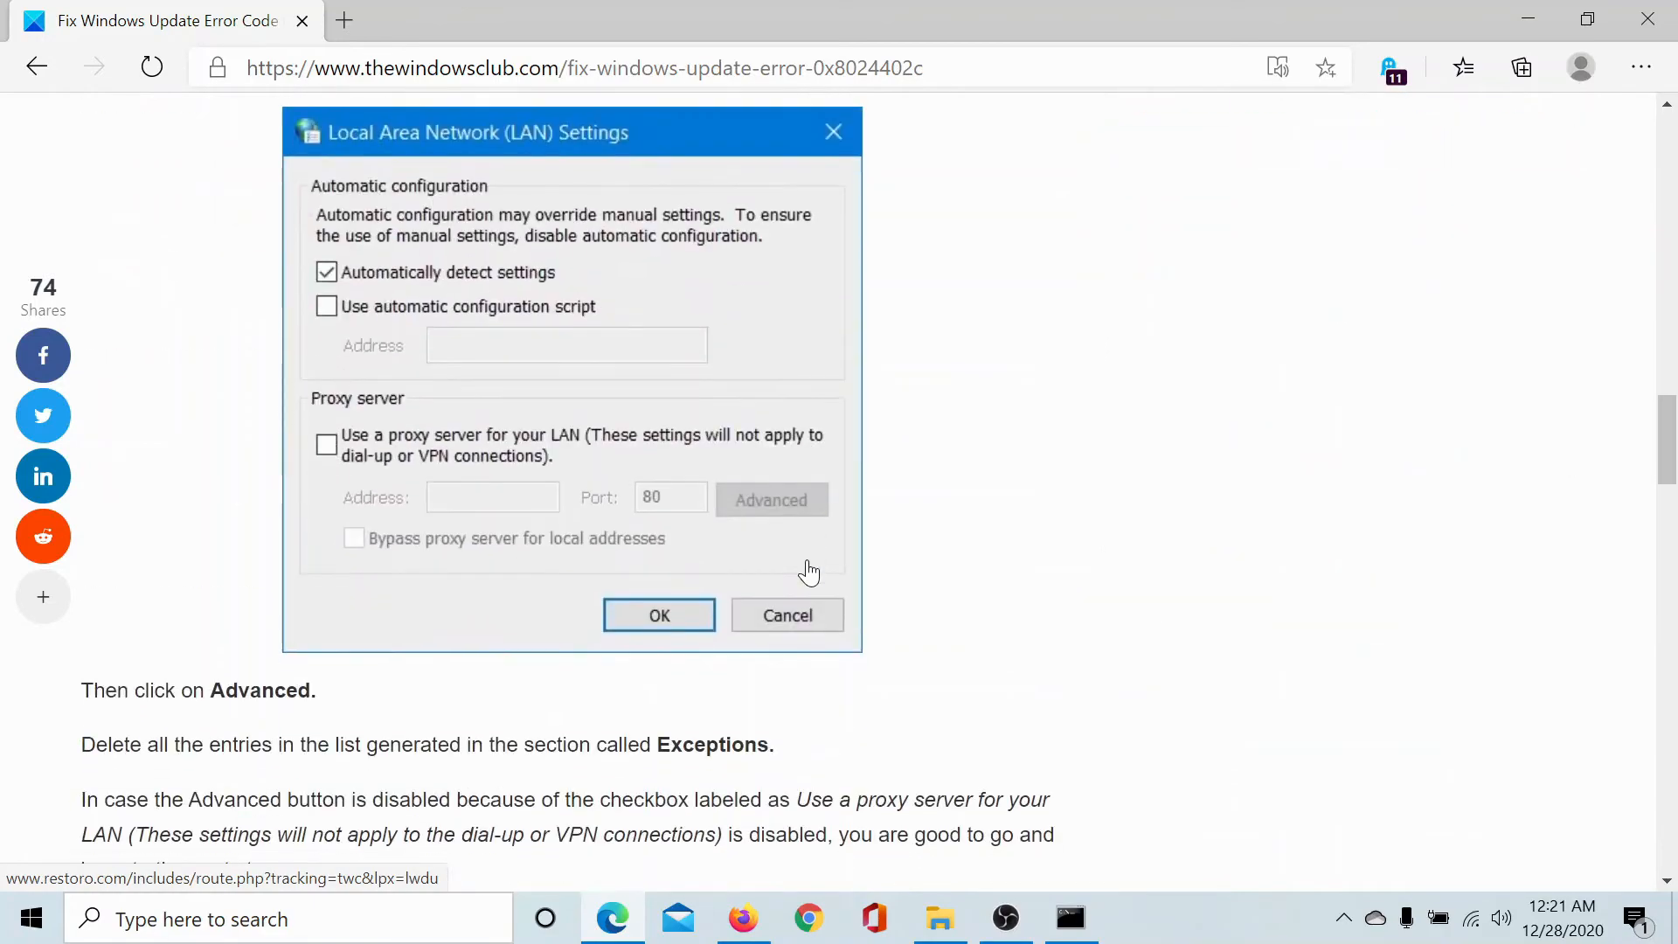
{"action": "scroll", "scroll_direction": "down", "scroll_amount": 3}
{"action": "type", "text": "c"}
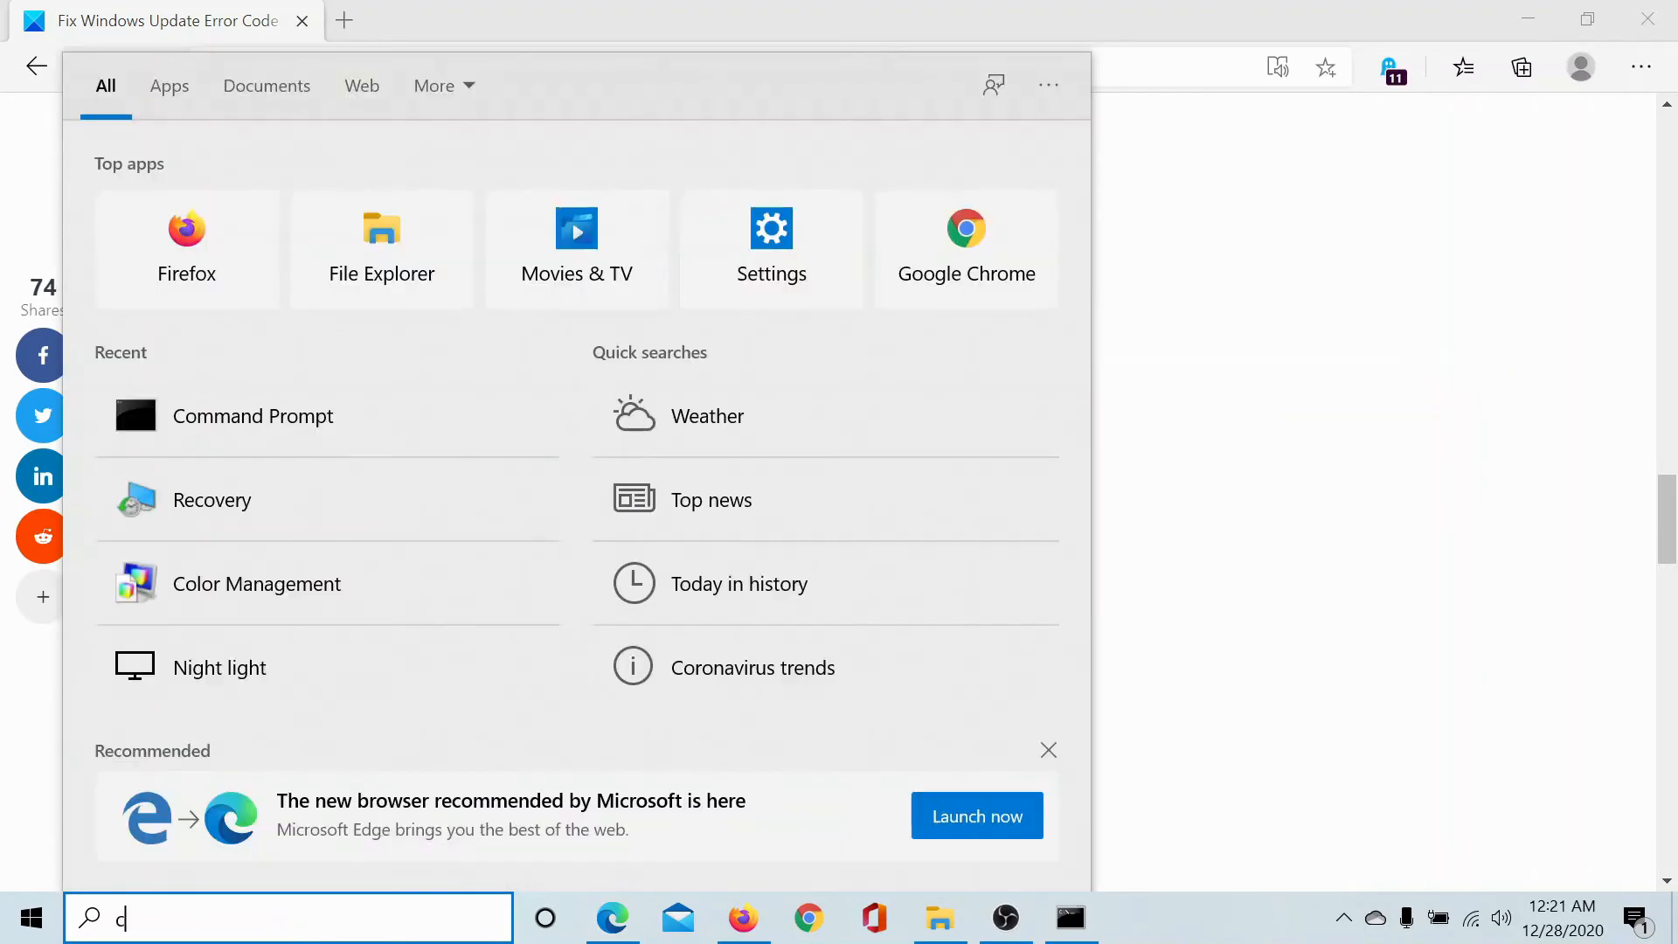
{"action": "type", "text": "ommand"}
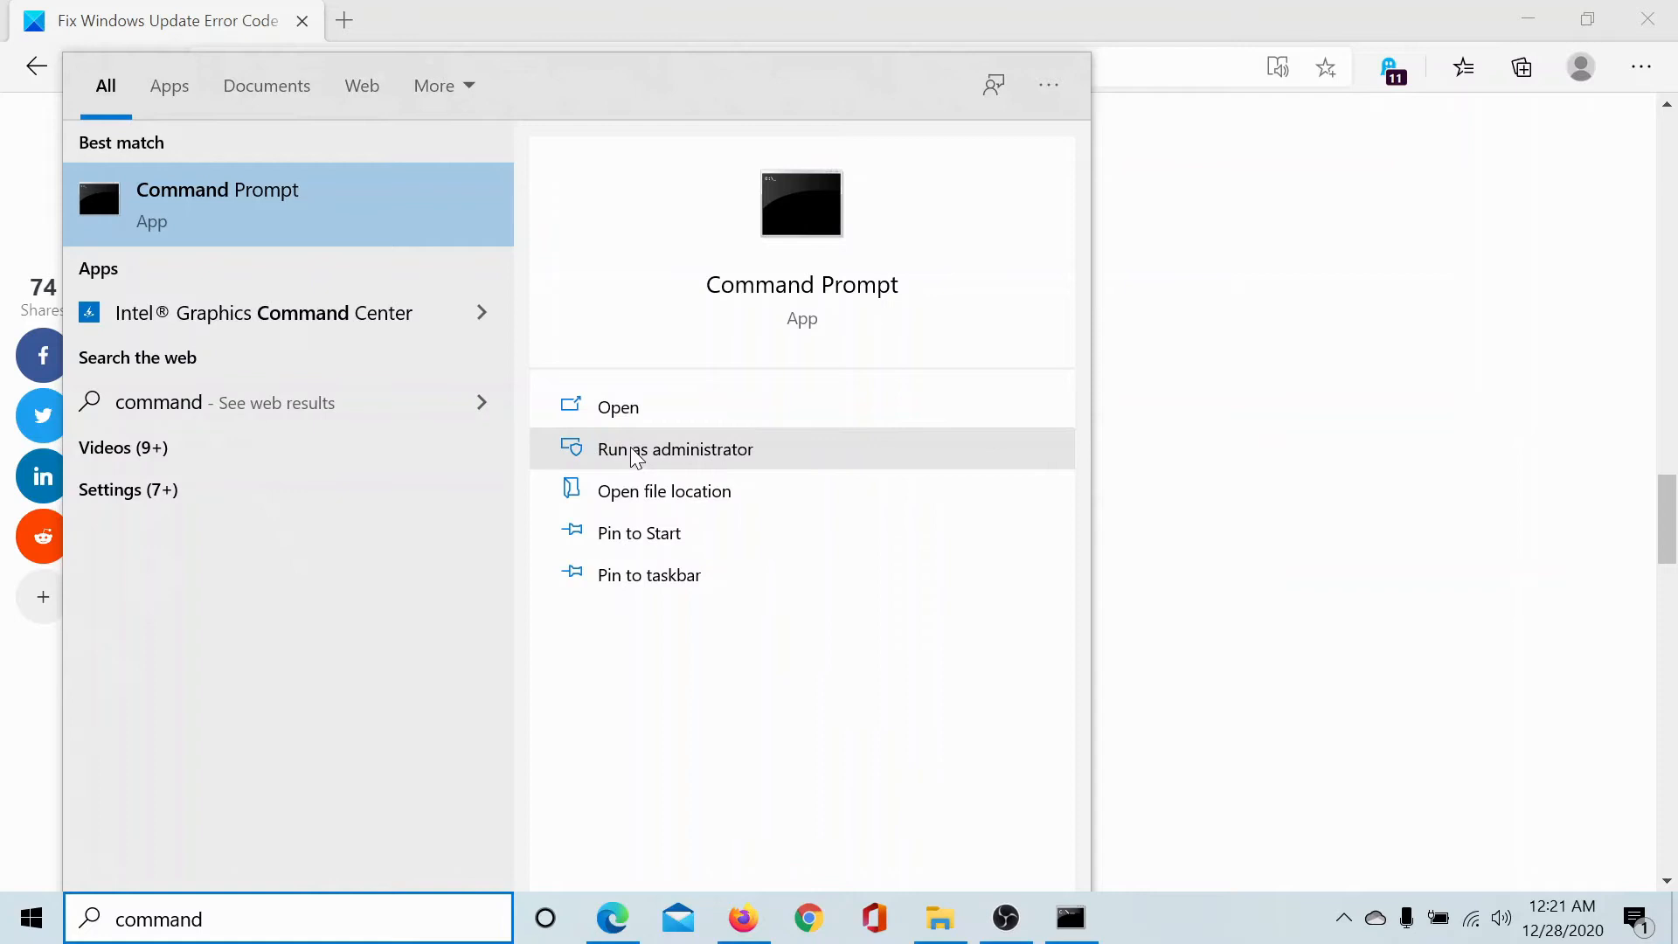
{"action": "left_click", "coordinate": [675, 449]}
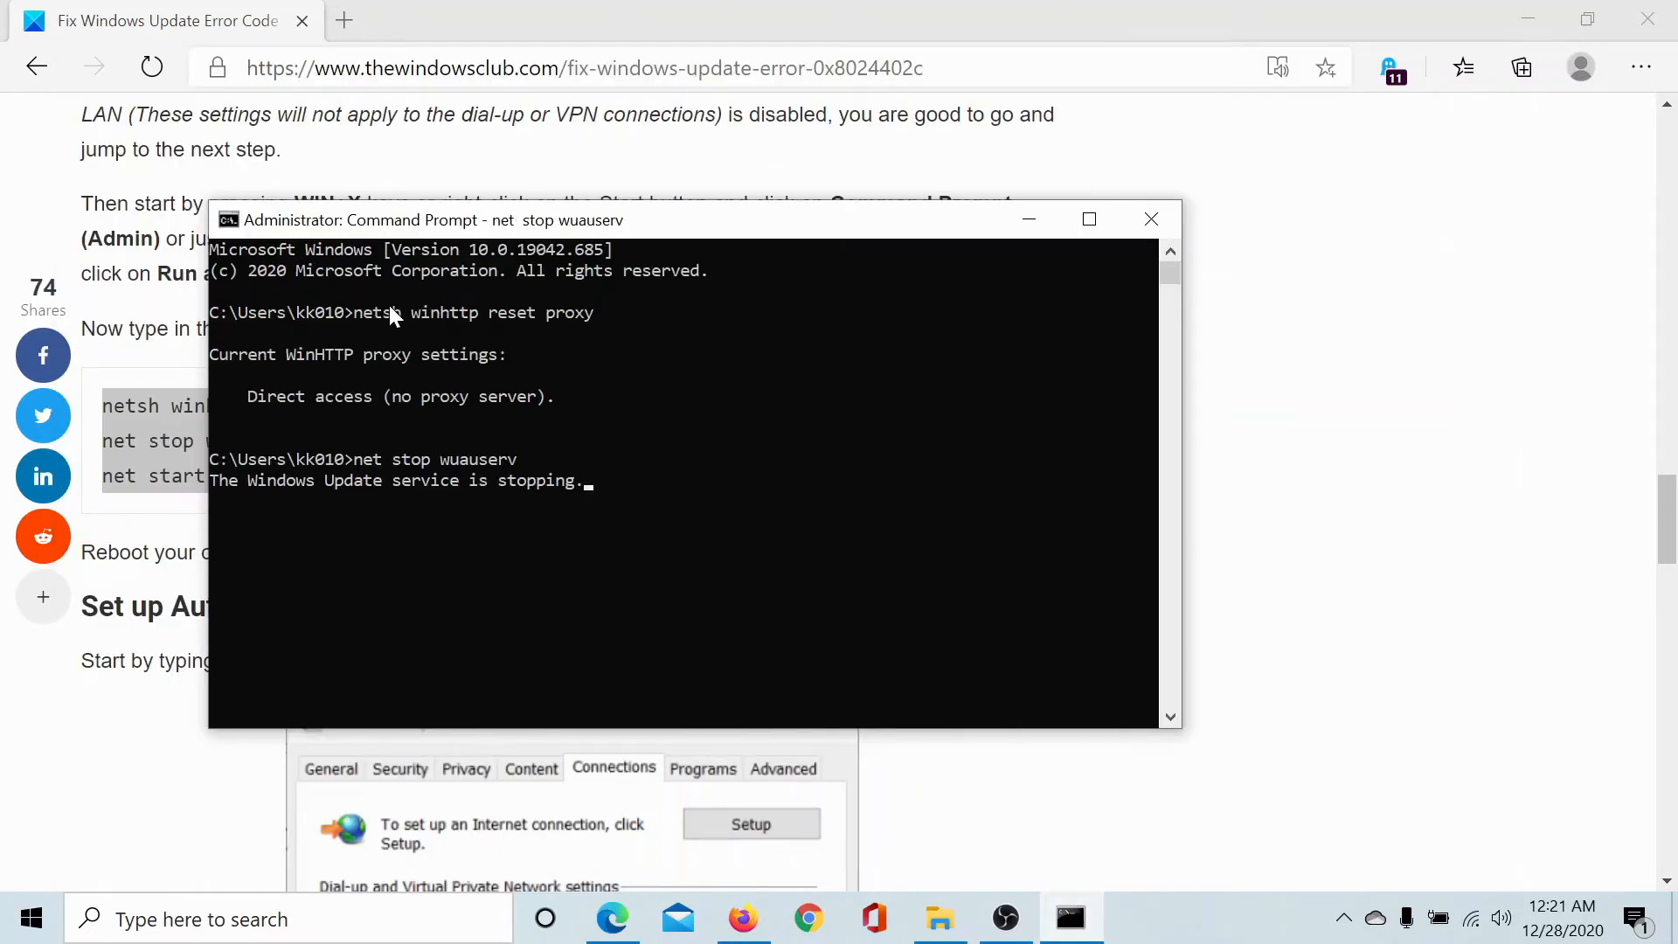
{"action": "mouse_move", "coordinate": [953, 523]}
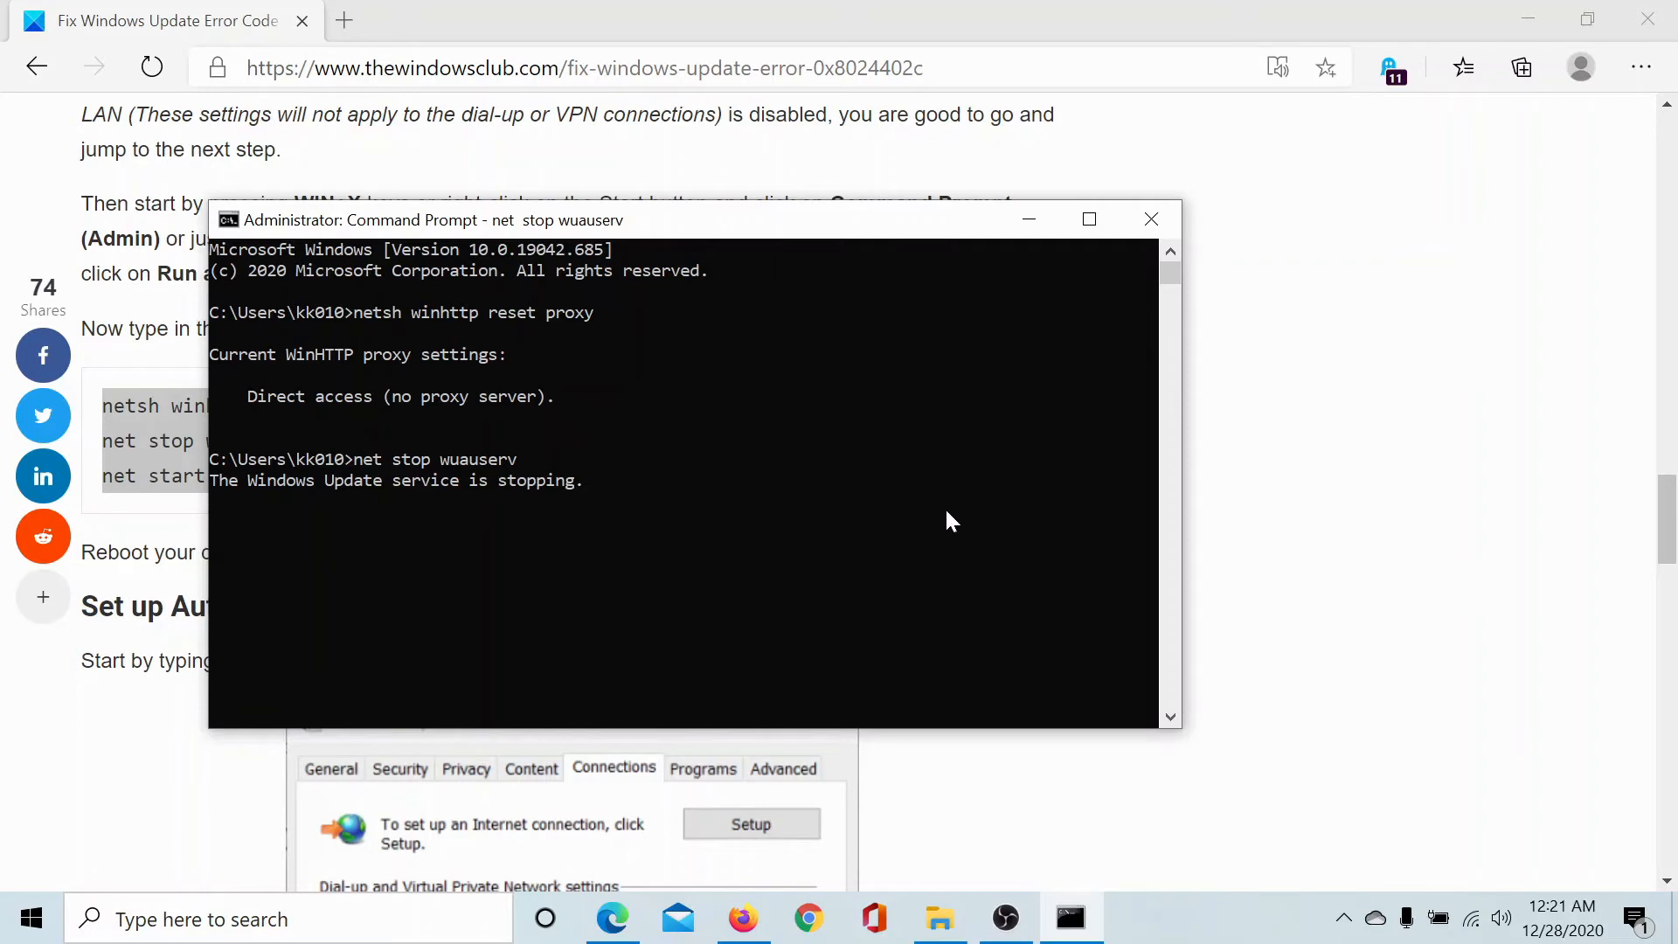
Enter 'net start wuauserv' to restart the Windows Update service.
{"action": "type", "text": "net start wuauserv"}
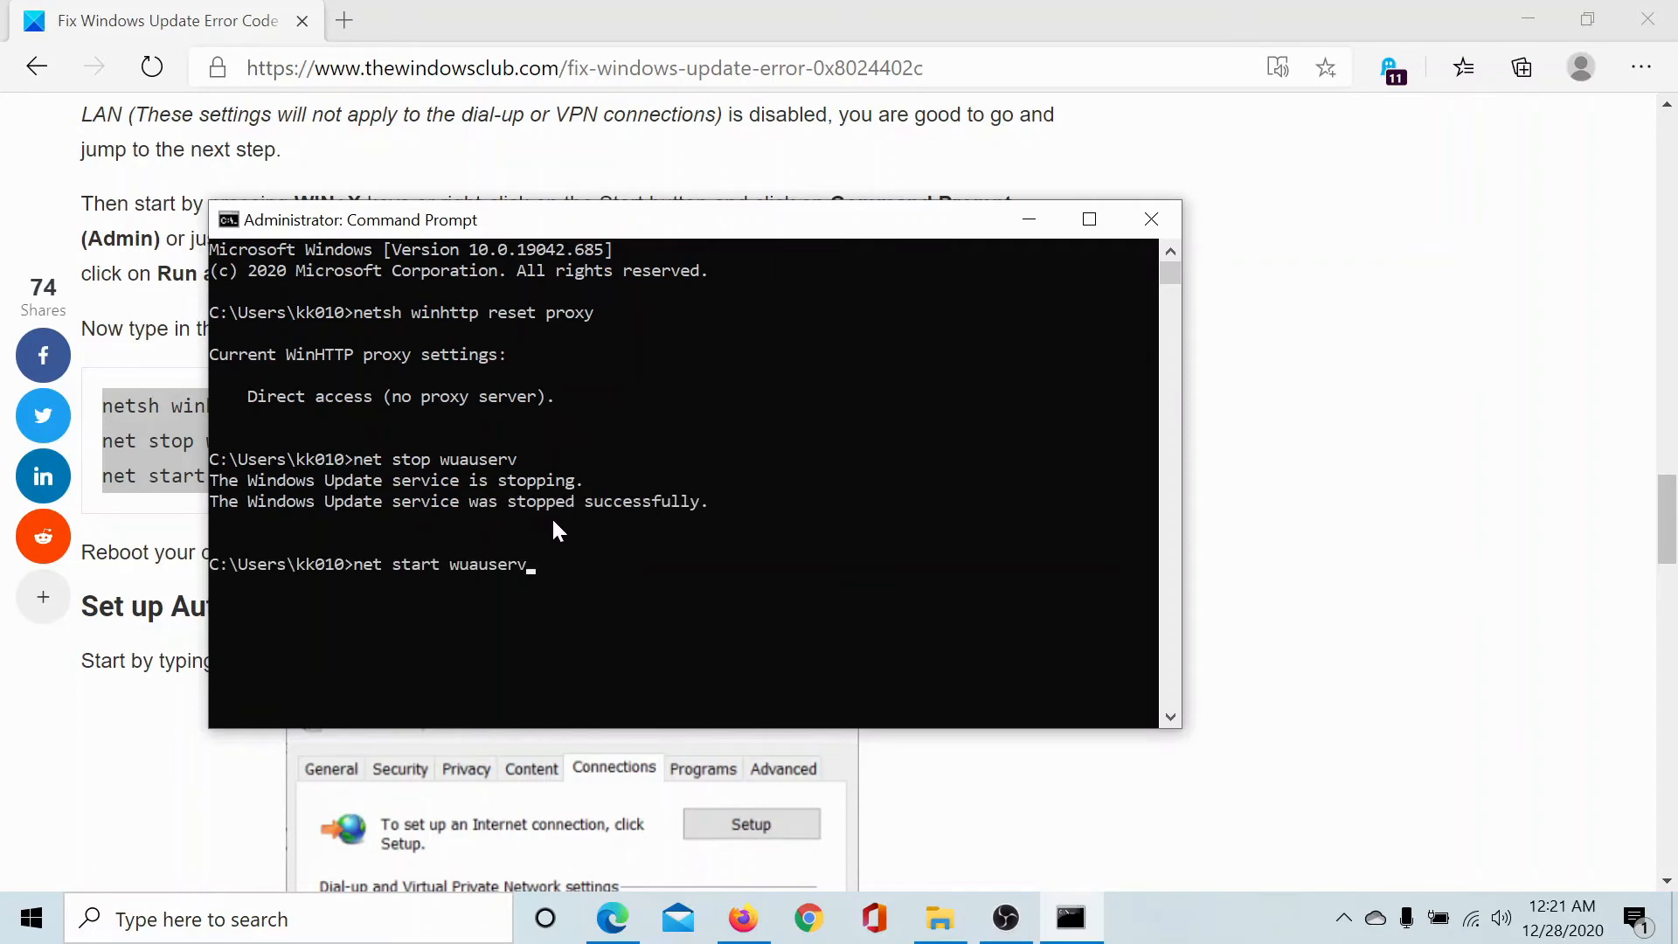
{"action": "mouse_move", "coordinate": [358, 533]}
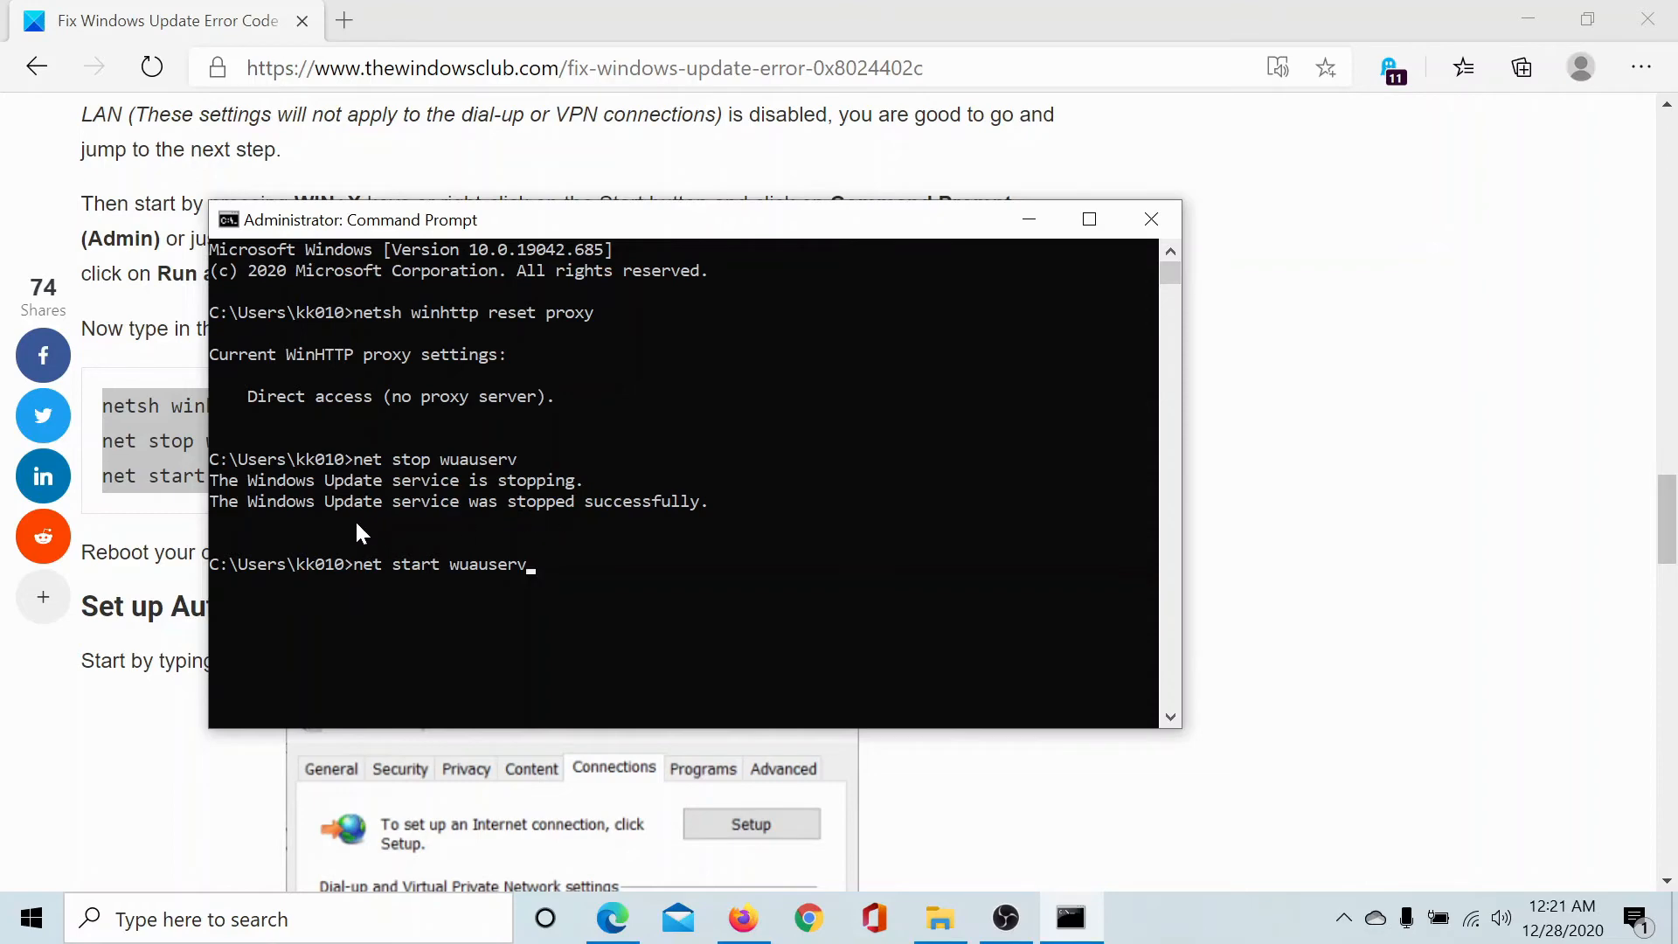